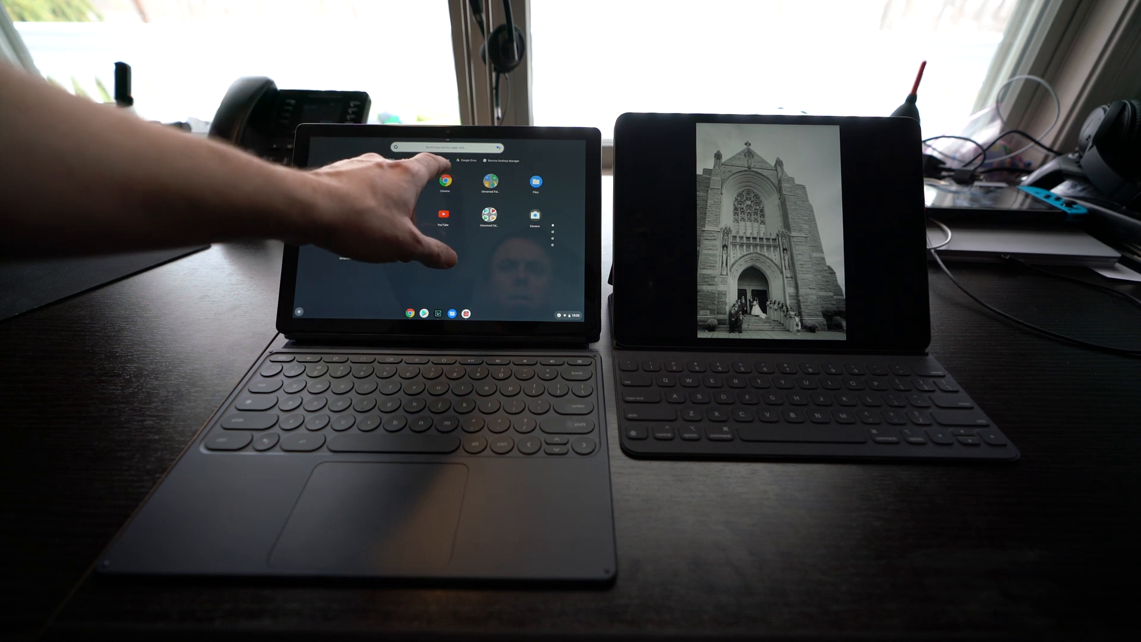
Open the launcher folder holding FileZilla and the other installed Linux apps
left_click(438, 184)
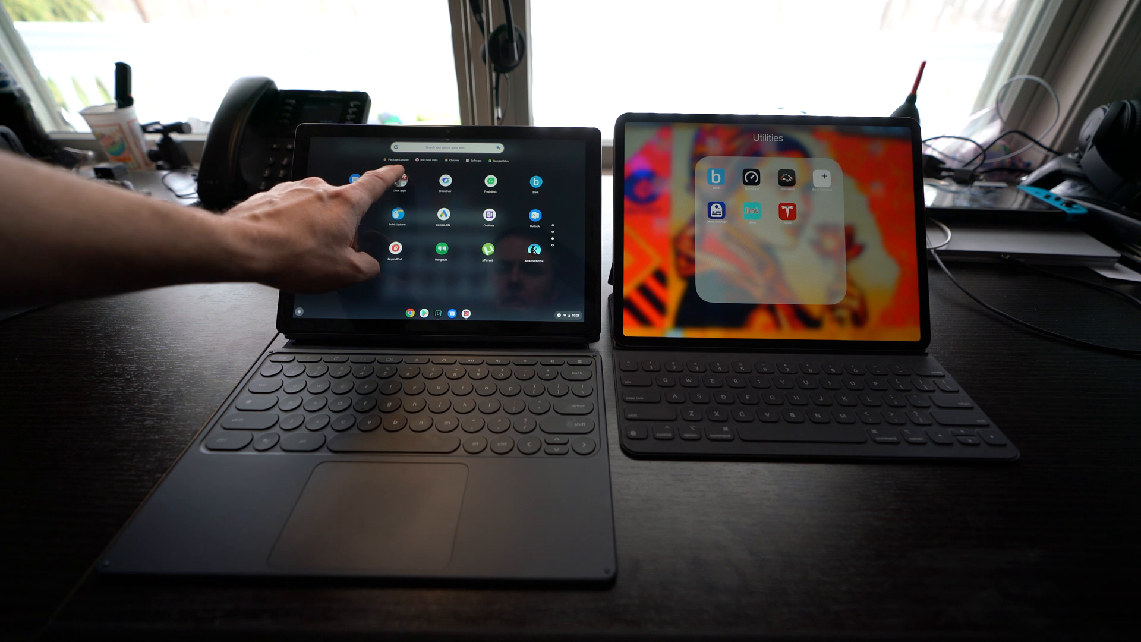
left_click(399, 178)
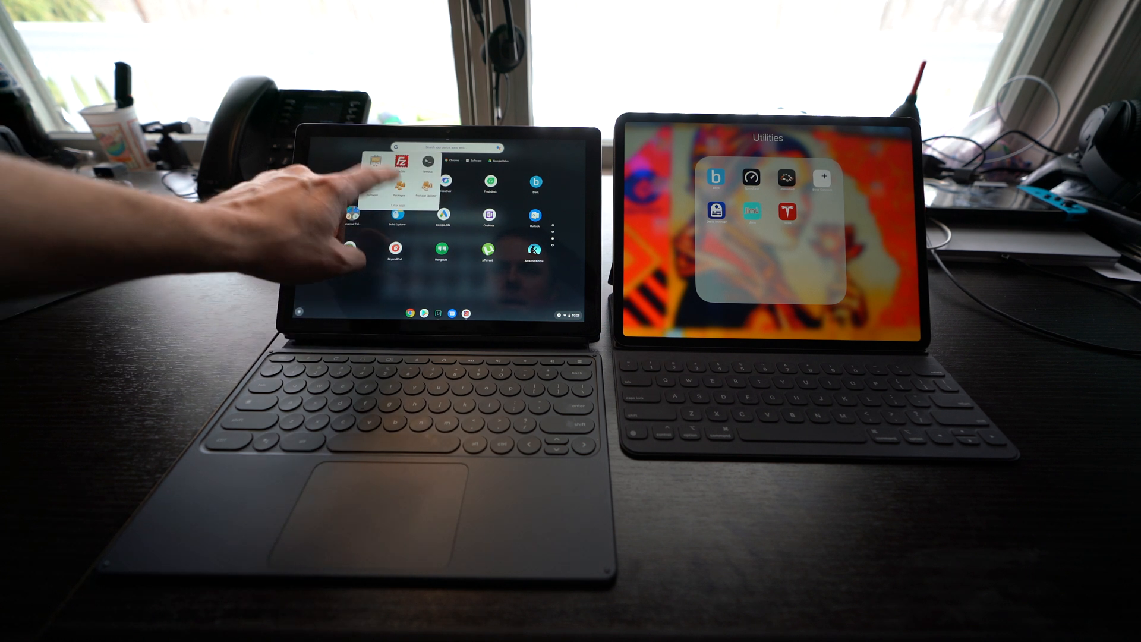